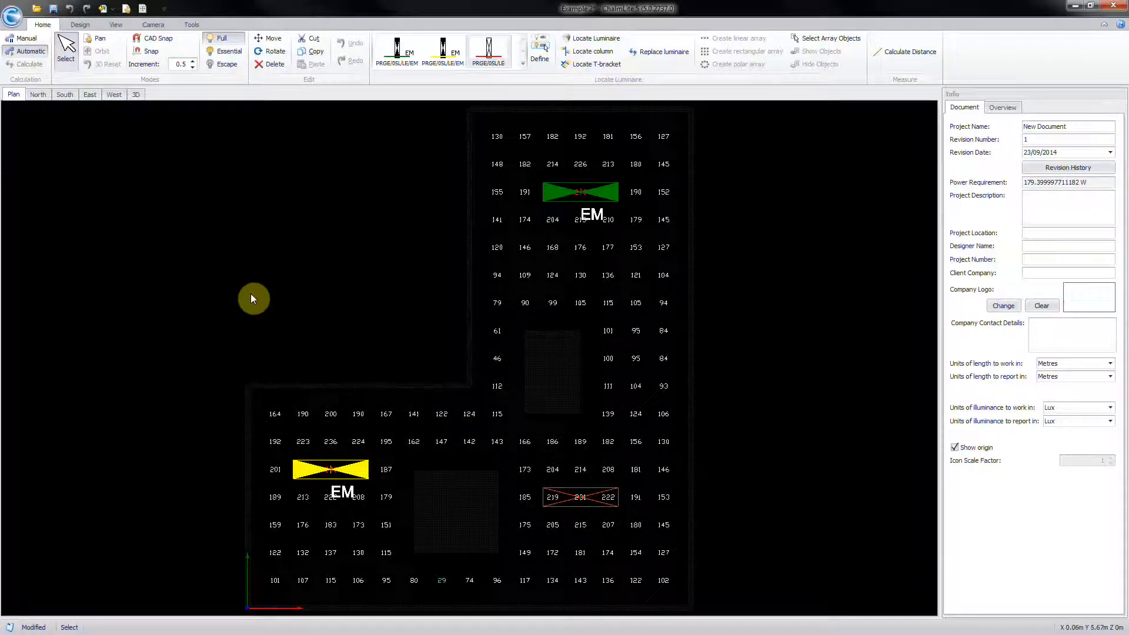
pyautogui.moveTo(6, 28)
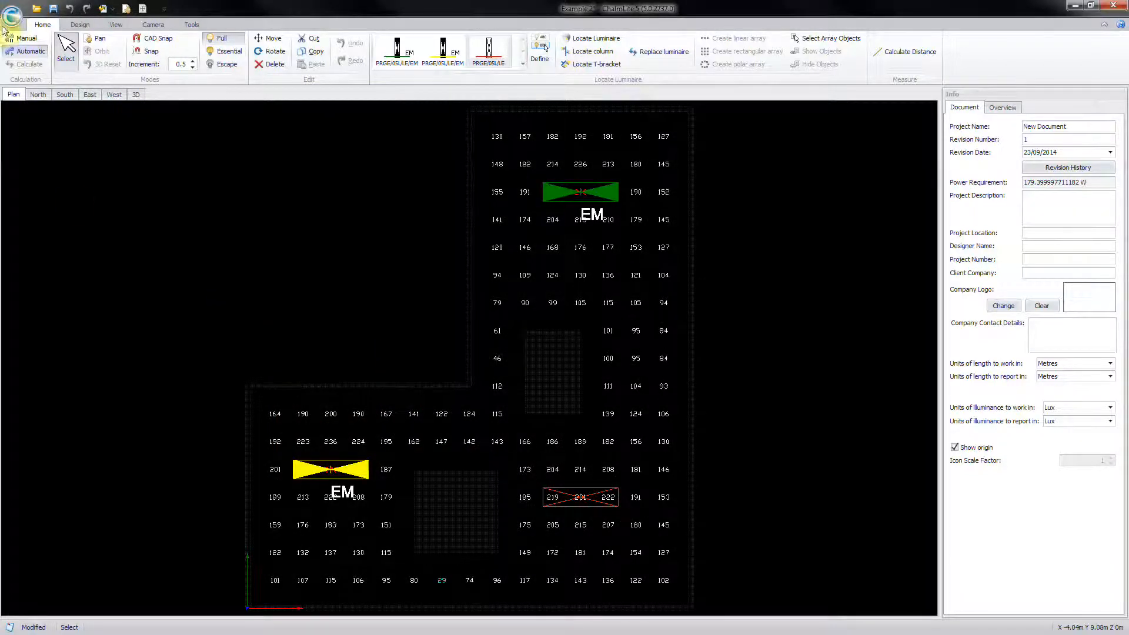
# Open the ChalmLite application menu from the round button at top left
pyautogui.click(11, 13)
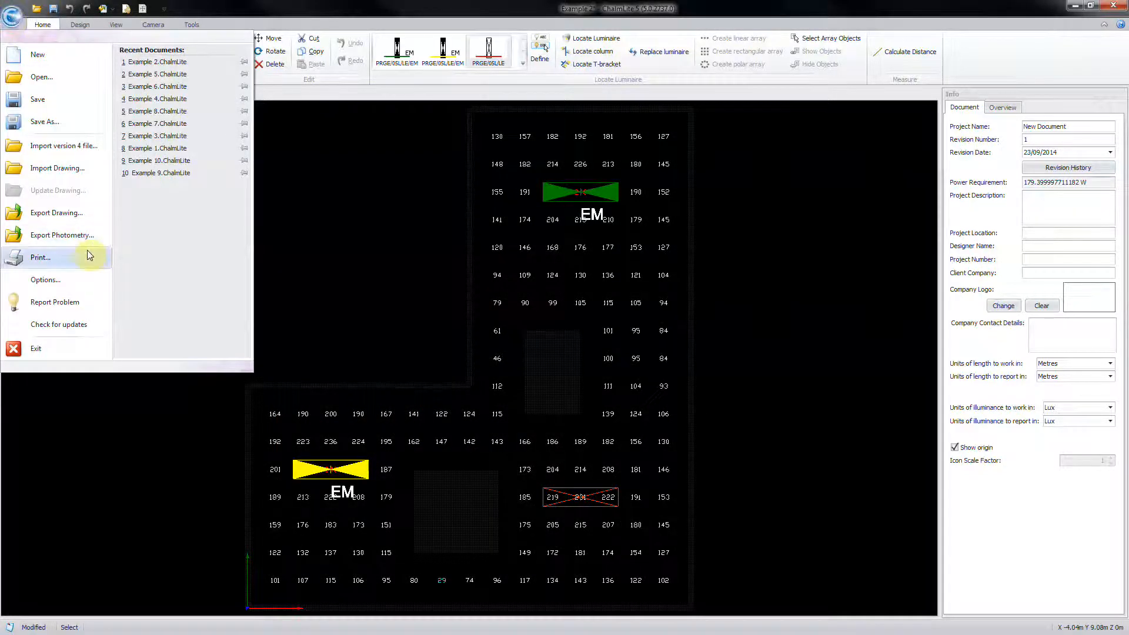
# In Print settings, include Luminaire Location Report, plan, 3D, key and results; exclude Essential; review zoom
pyautogui.click(39, 257)
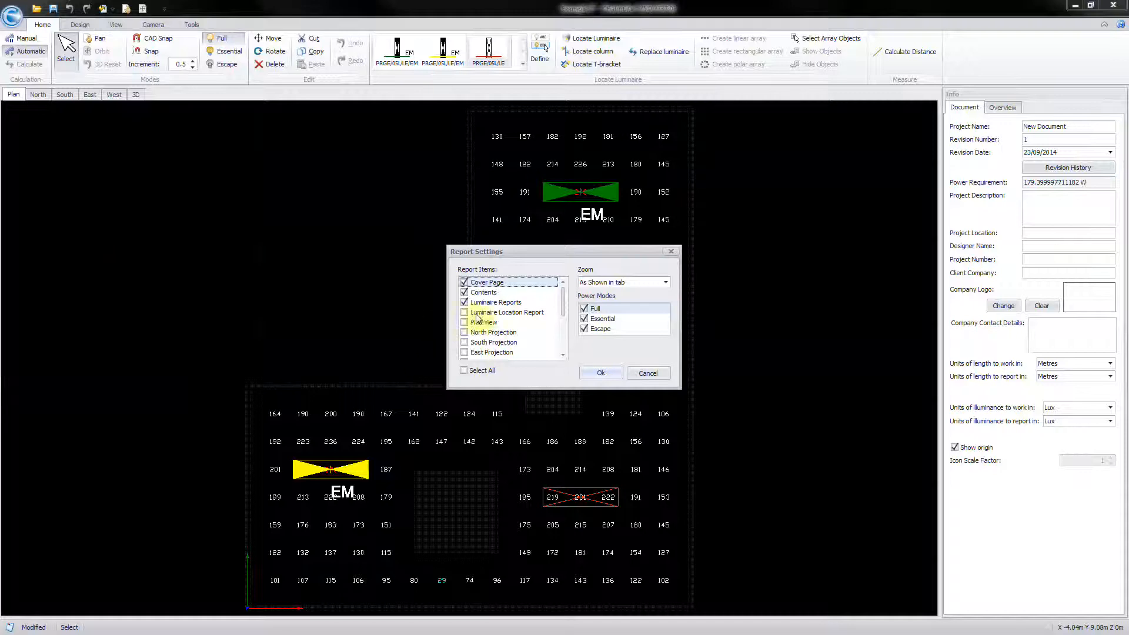
pyautogui.click(464, 312)
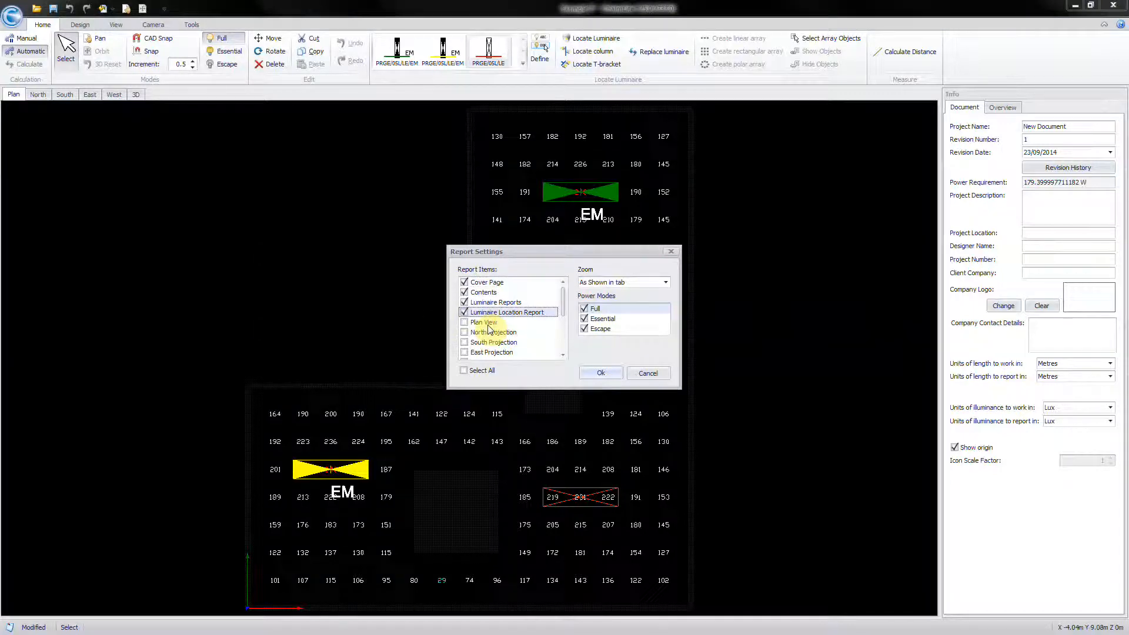
pyautogui.scroll(-3)
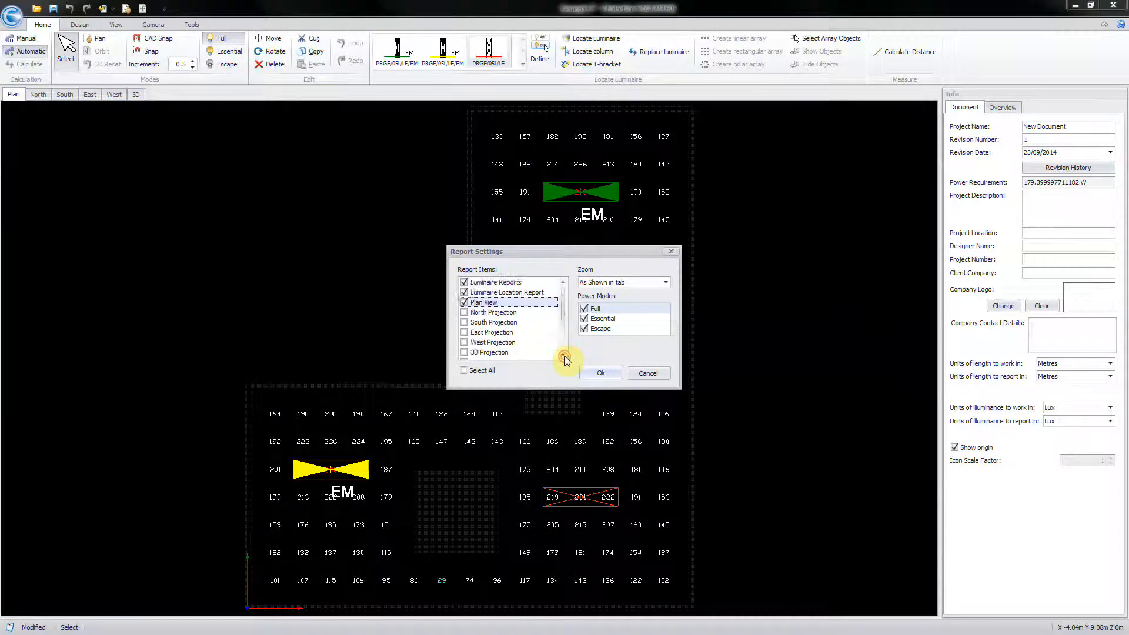
pyautogui.scroll(-3)
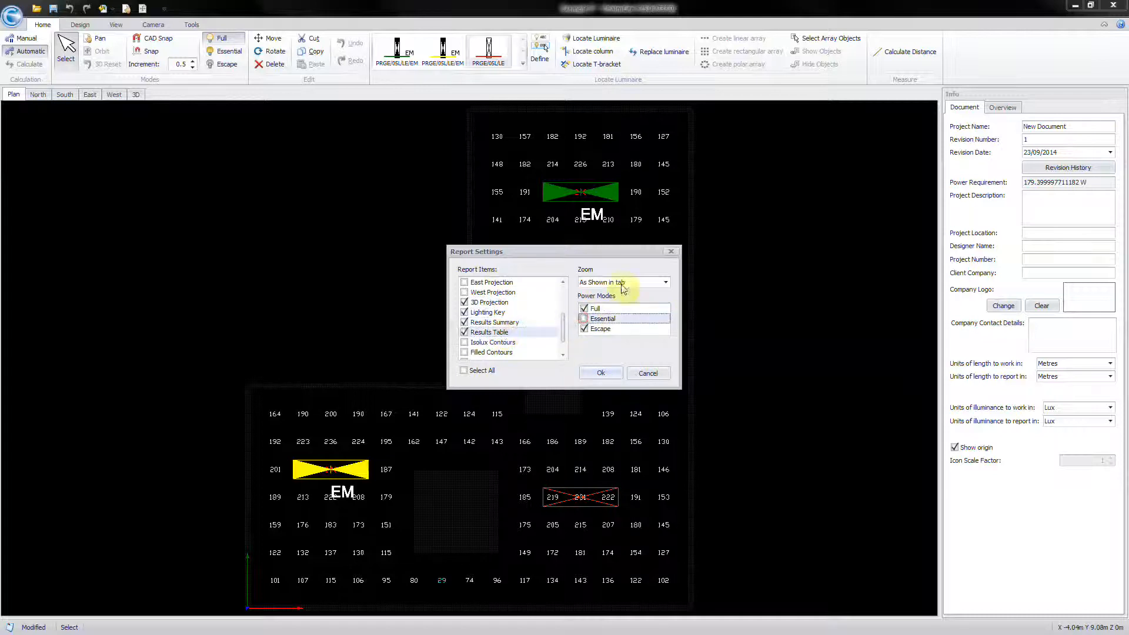
pyautogui.click(663, 282)
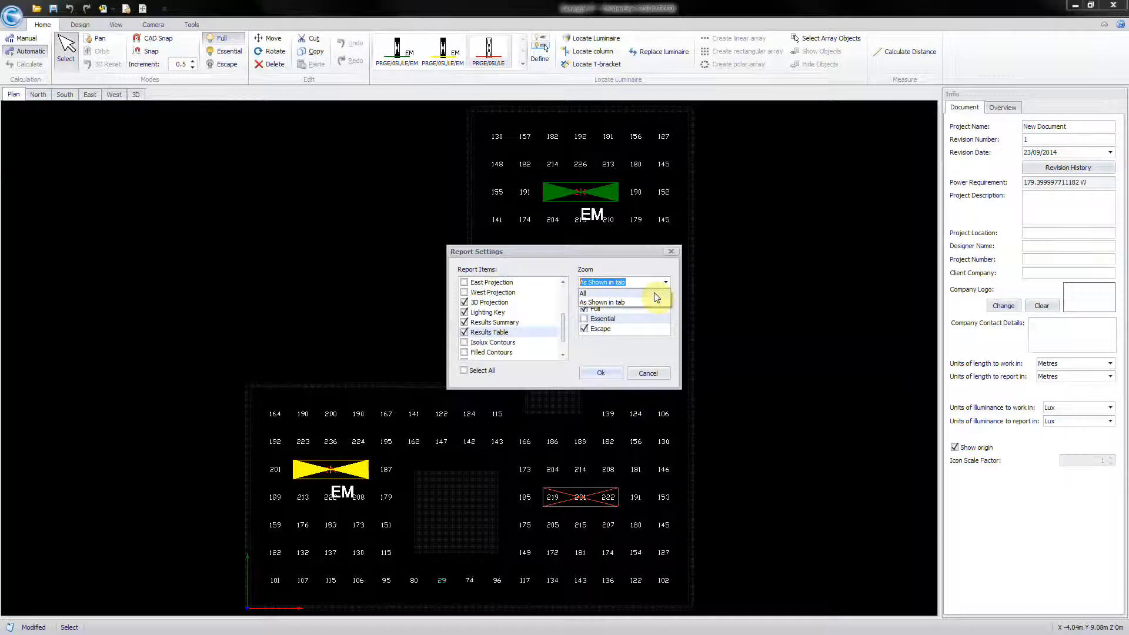
pyautogui.moveTo(658, 298)
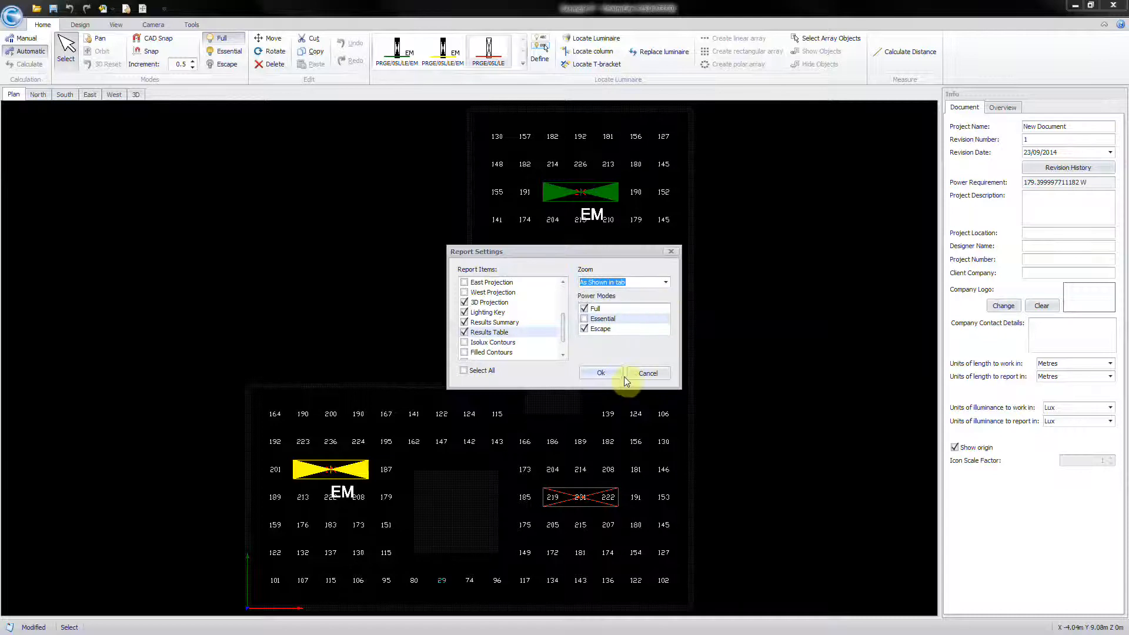
# Generate the report, maximize Reports, and view the Luminaire Location and Results Table (Full) pages
pyautogui.click(600, 373)
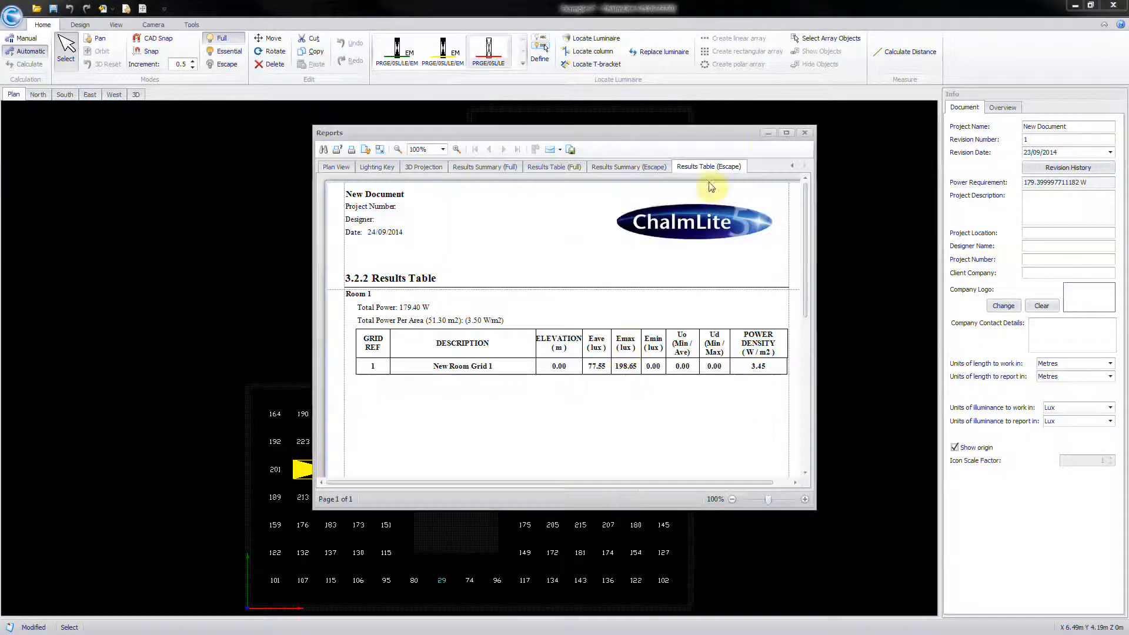
pyautogui.click(786, 132)
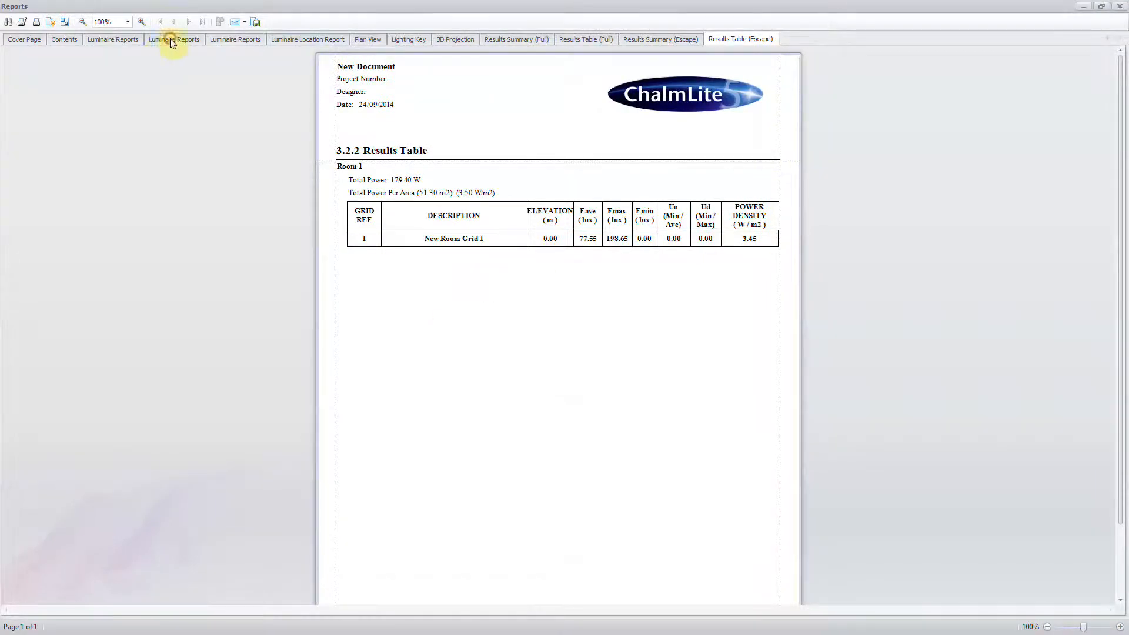
pyautogui.click(308, 39)
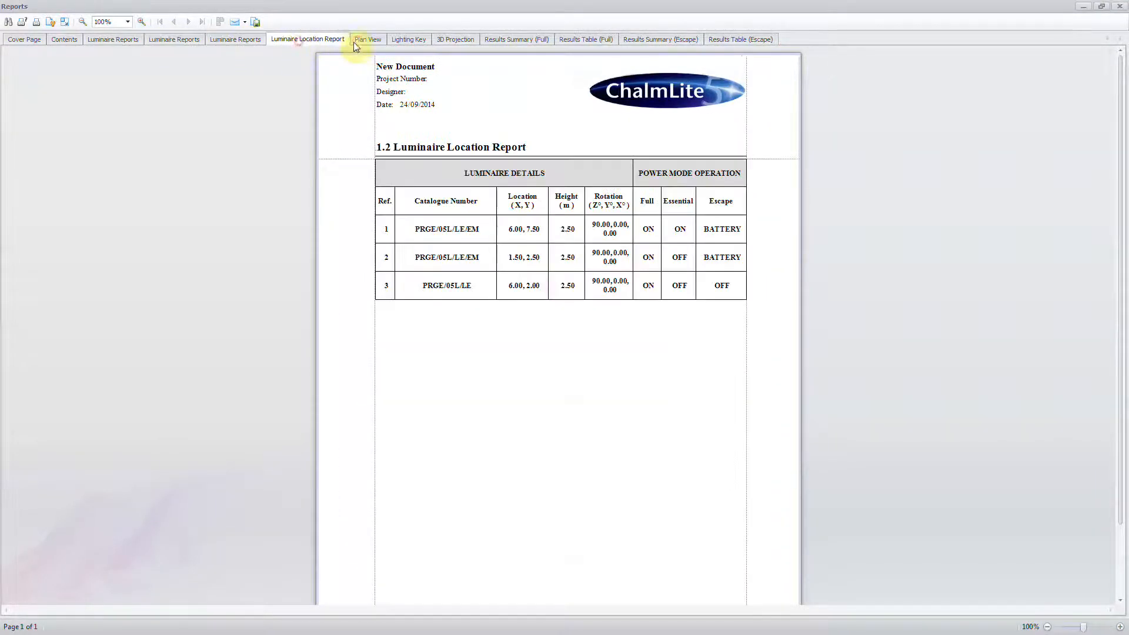
pyautogui.click(585, 38)
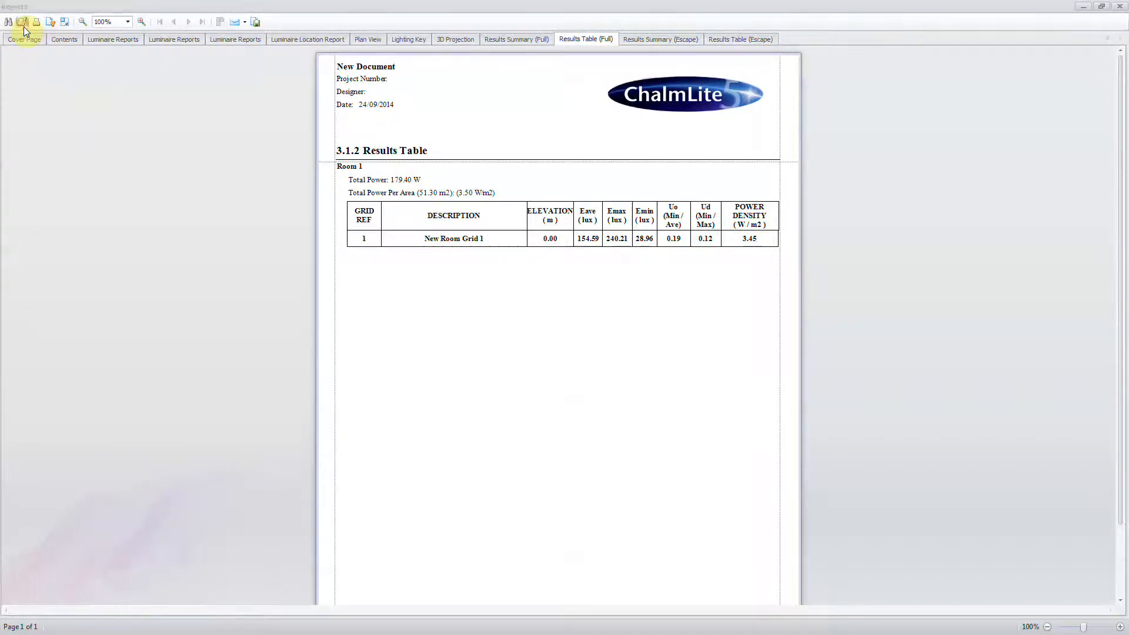
# Print the report on the LANUK-Q108 photocopier
pyautogui.click(23, 22)
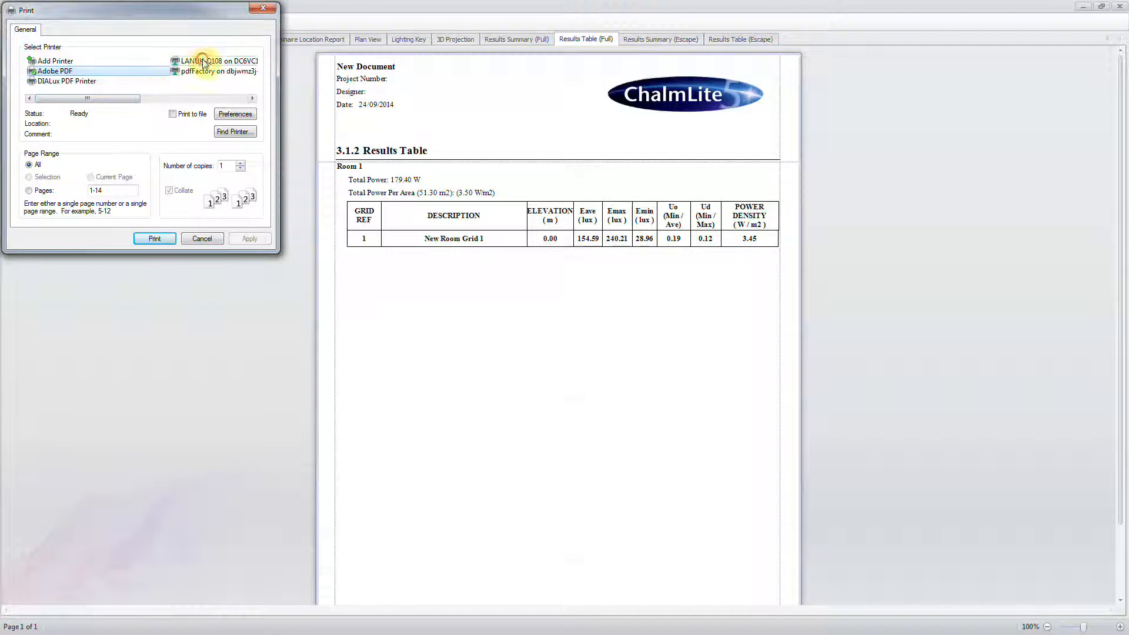
pyautogui.click(216, 60)
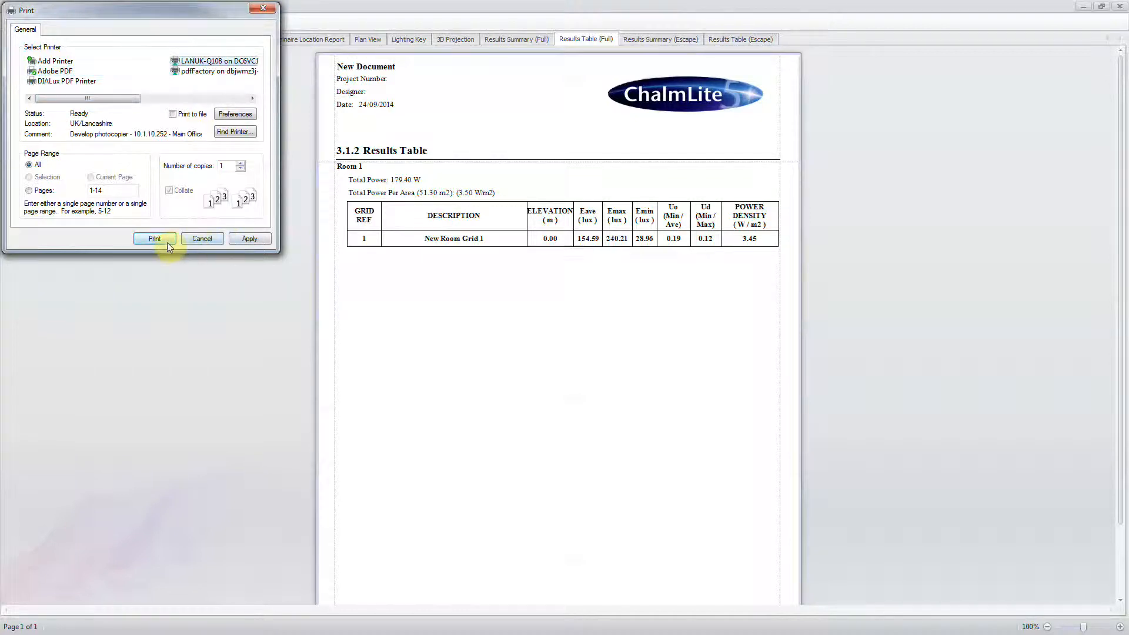
pyautogui.click(153, 238)
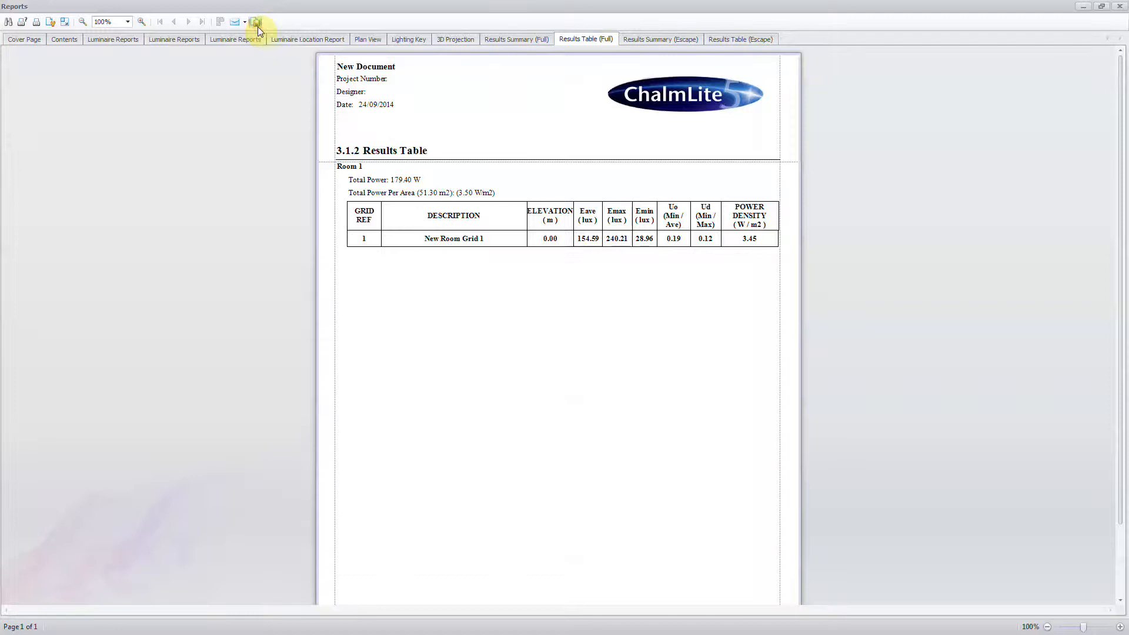
# Export the report to a PDF named 'Example 2' in Chalmlite Examples
pyautogui.click(256, 21)
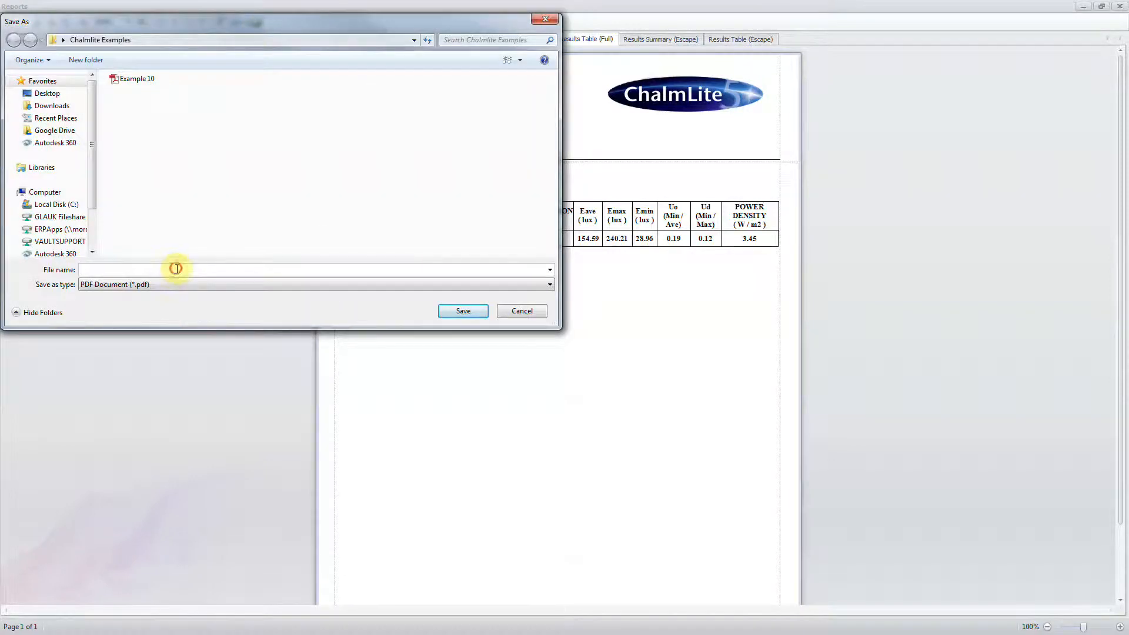
pyautogui.write('E')
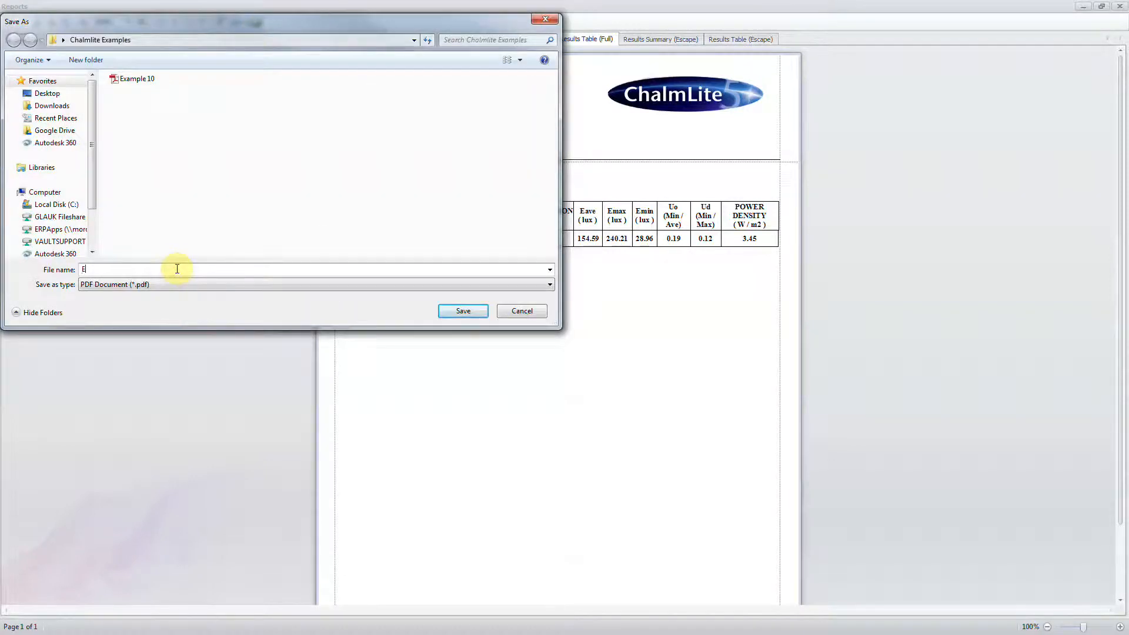
pyautogui.write('xample')
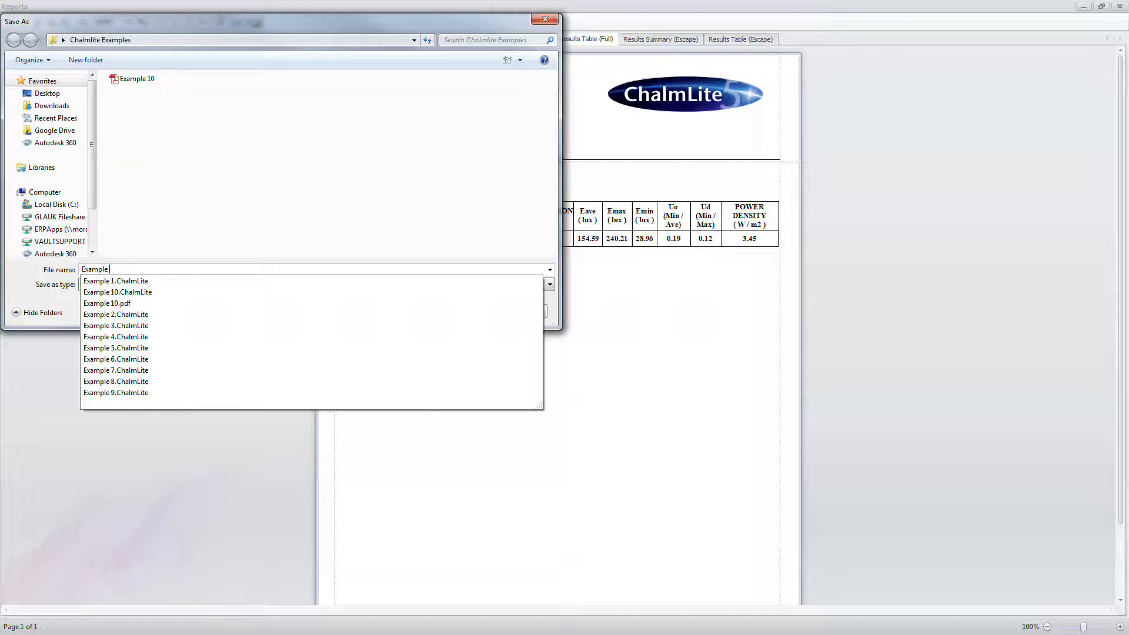
pyautogui.click(116, 314)
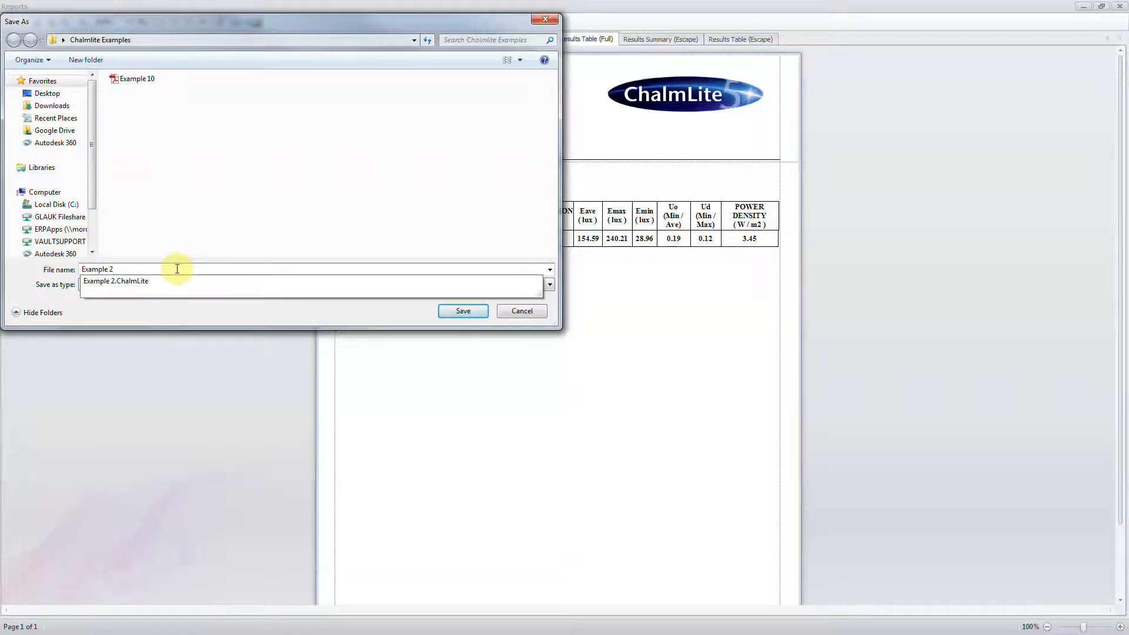
pyautogui.click(463, 311)
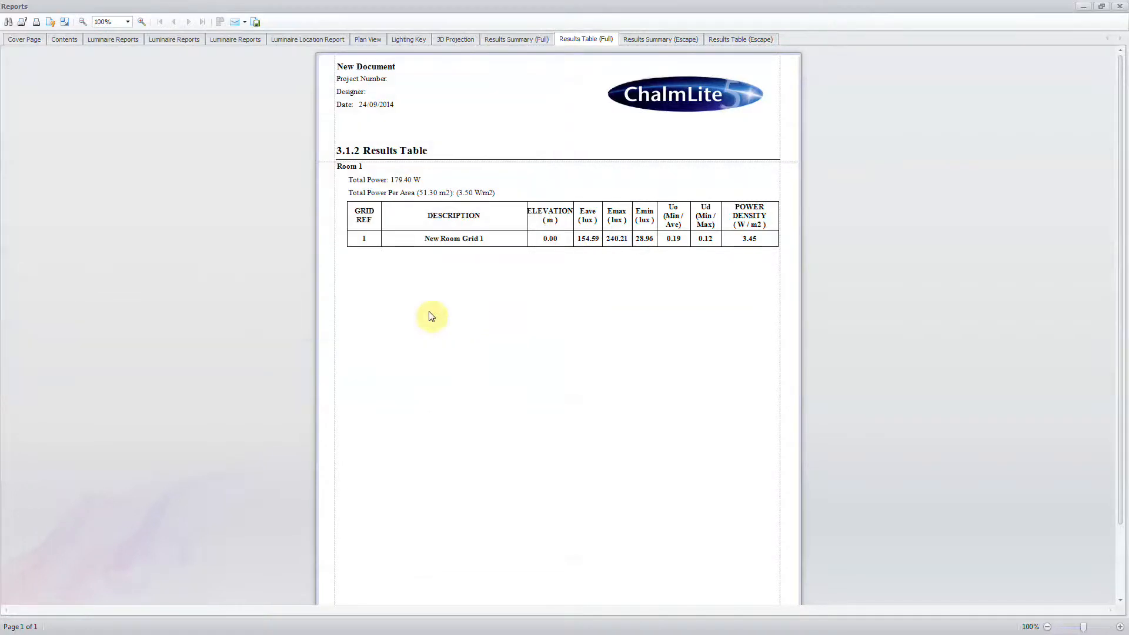